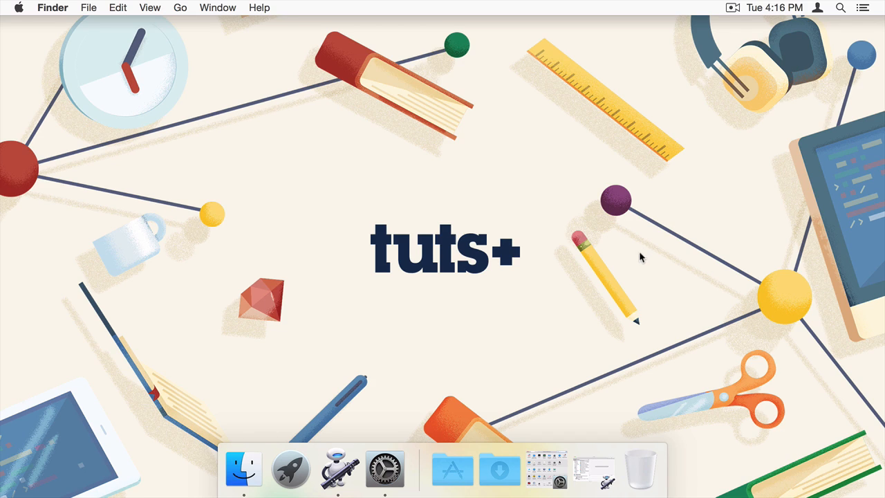
Switch Dictation on and enable Enhanced Dictation in the Dictation & Speech preferences.
click(385, 468)
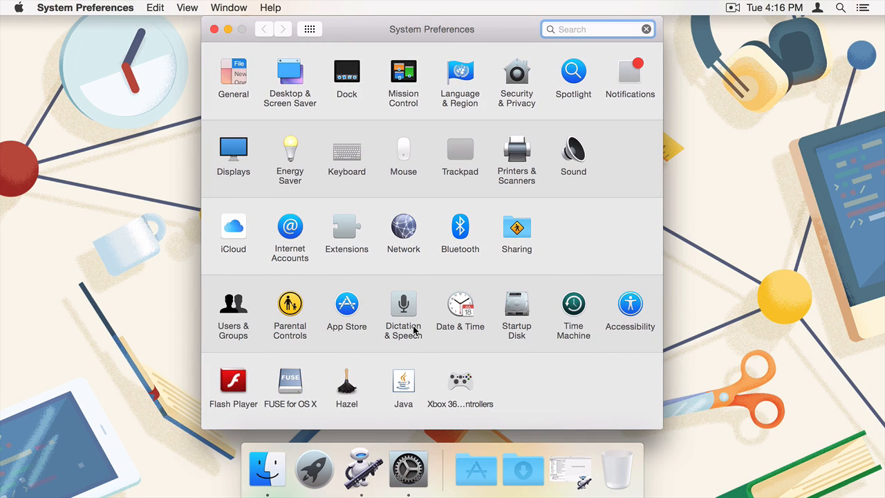
click(403, 304)
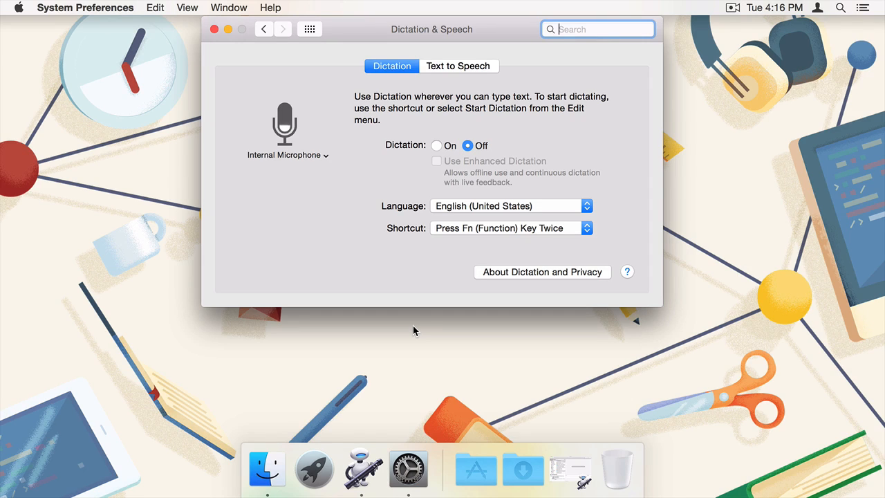
click(436, 145)
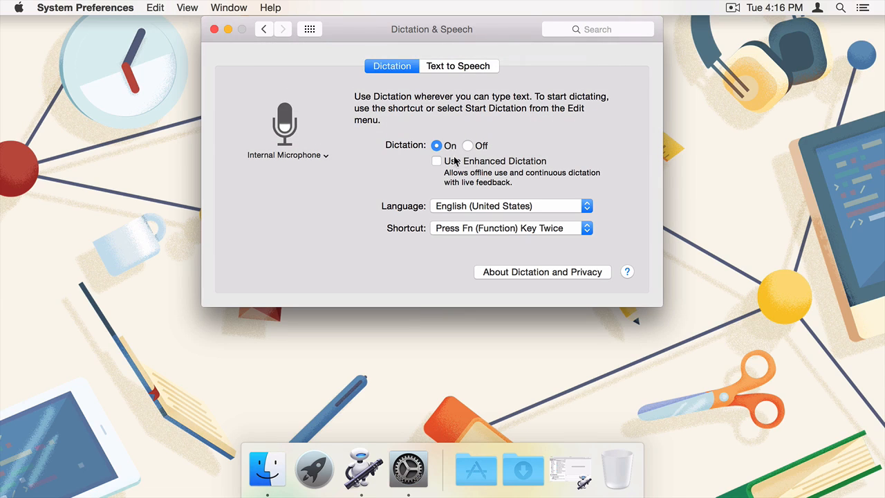
click(436, 161)
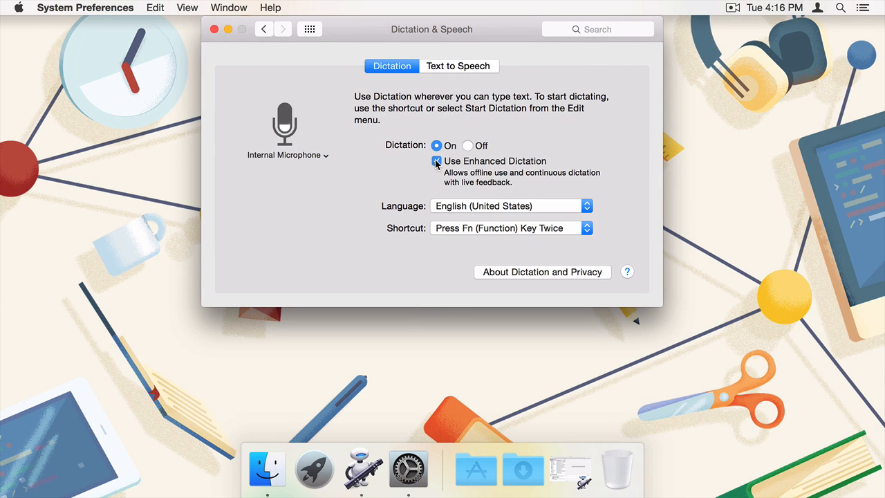
click(436, 161)
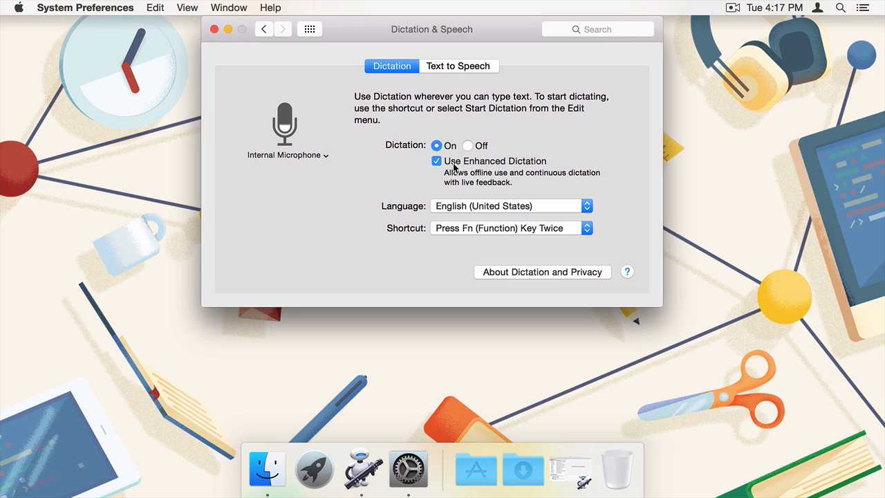
mouse_move(327, 153)
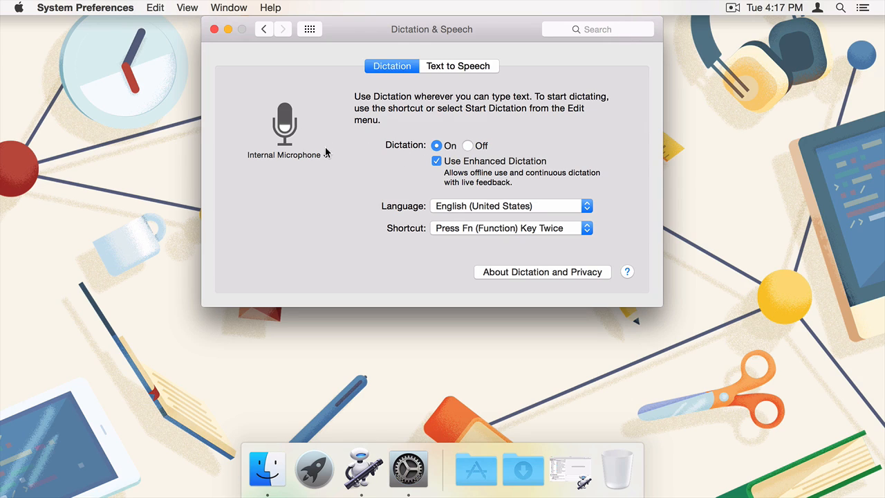
click(284, 154)
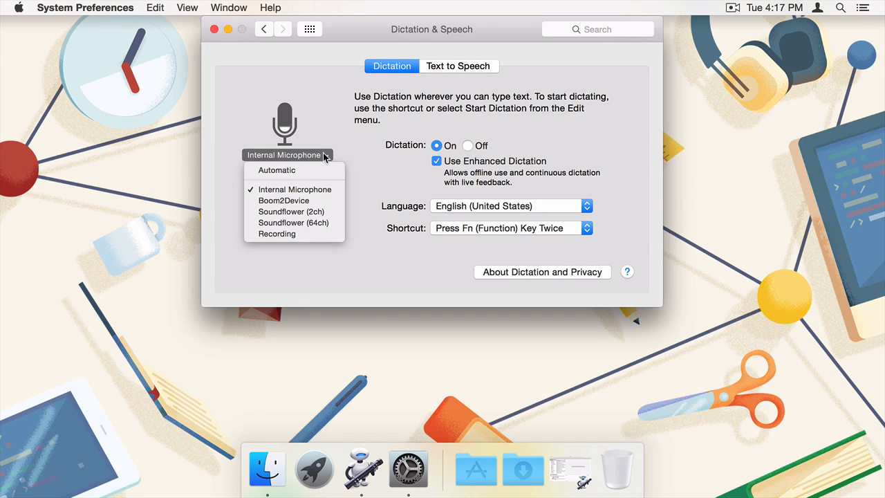
mouse_move(332, 192)
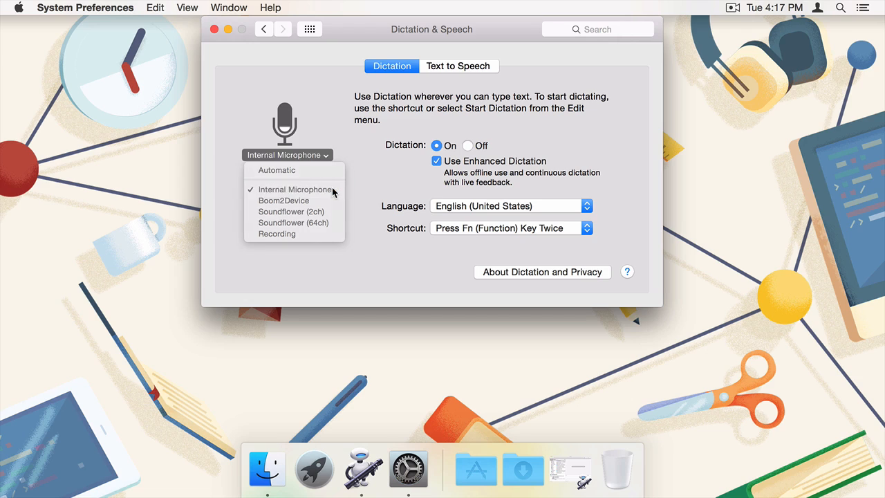
click(295, 188)
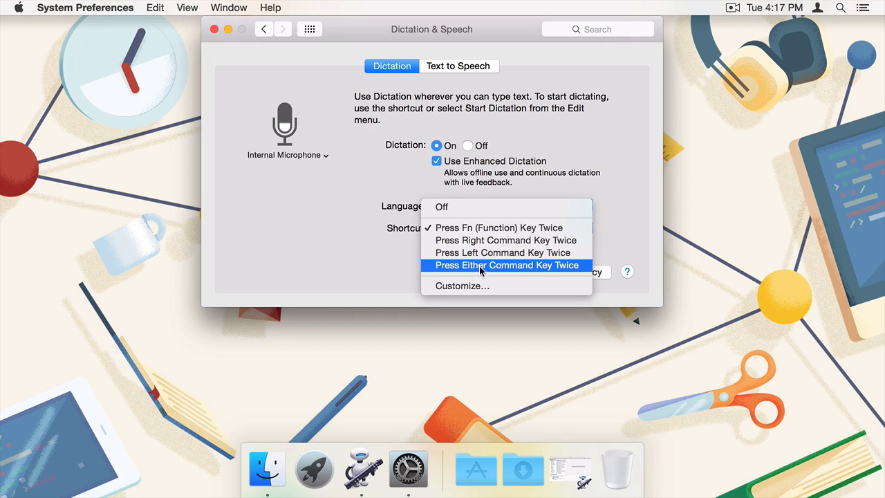
mouse_move(481, 286)
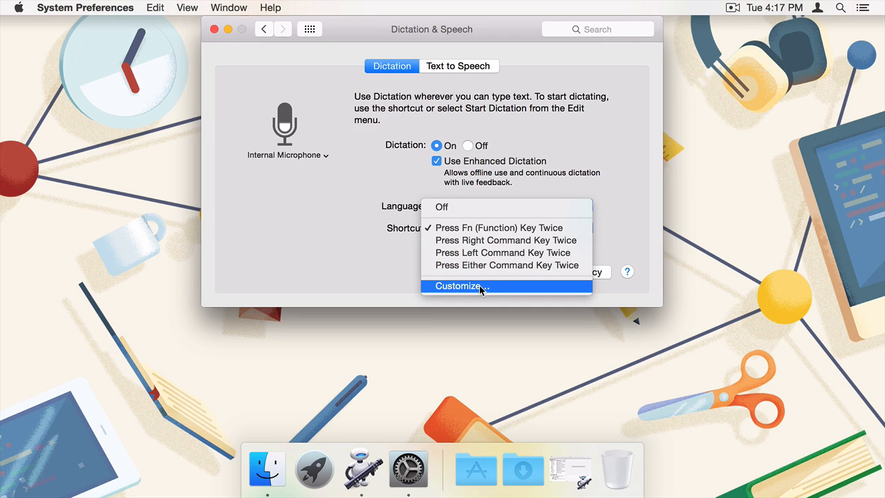
mouse_move(474, 252)
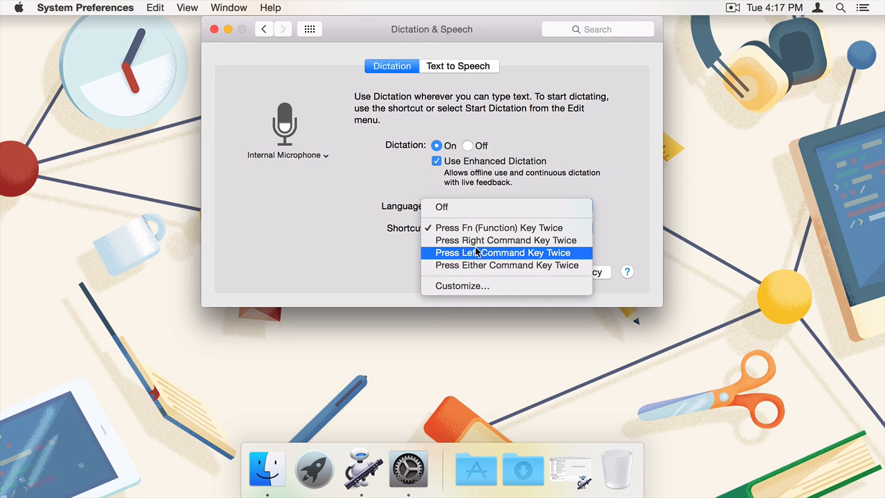
click(499, 227)
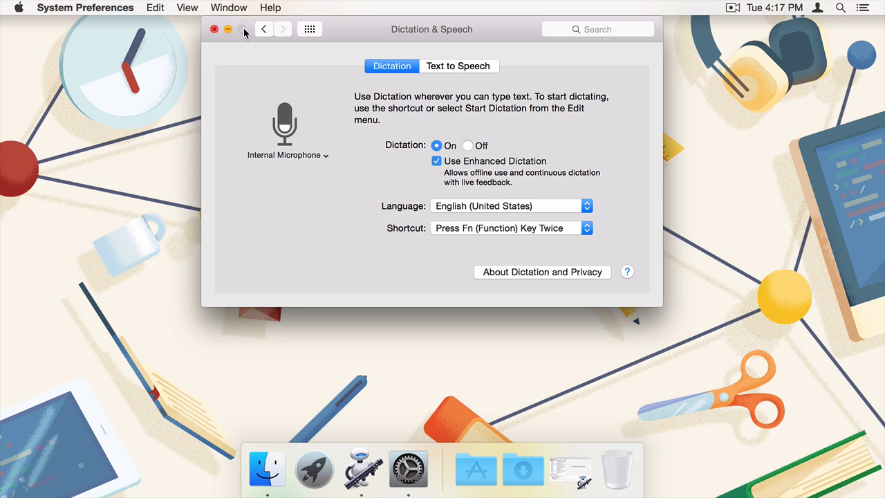
click(262, 29)
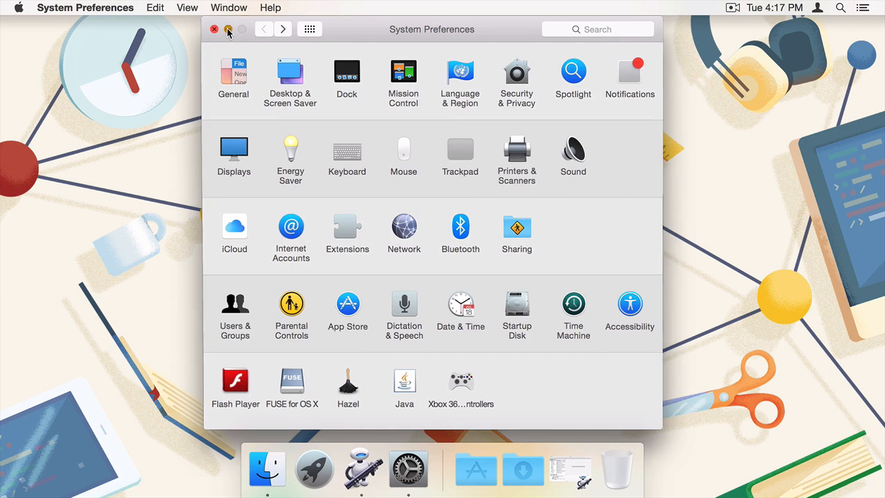
Minimize the System Preferences window to the Dock.
click(214, 29)
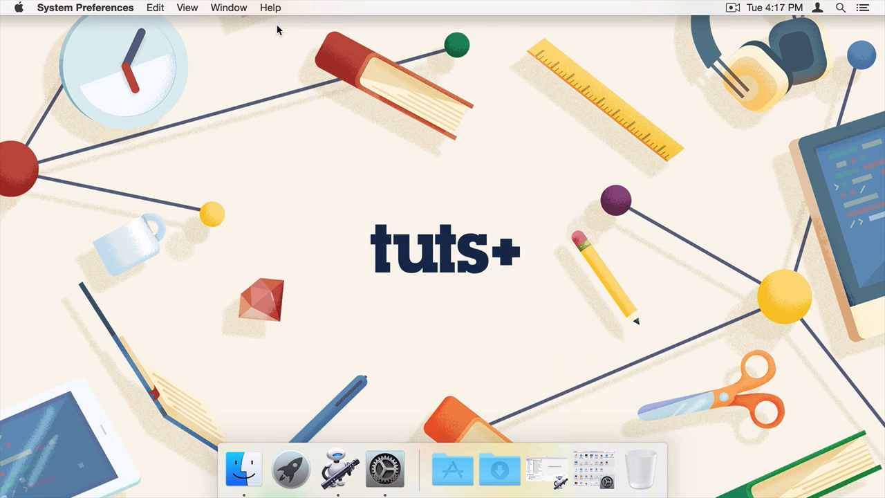
mouse_move(542, 298)
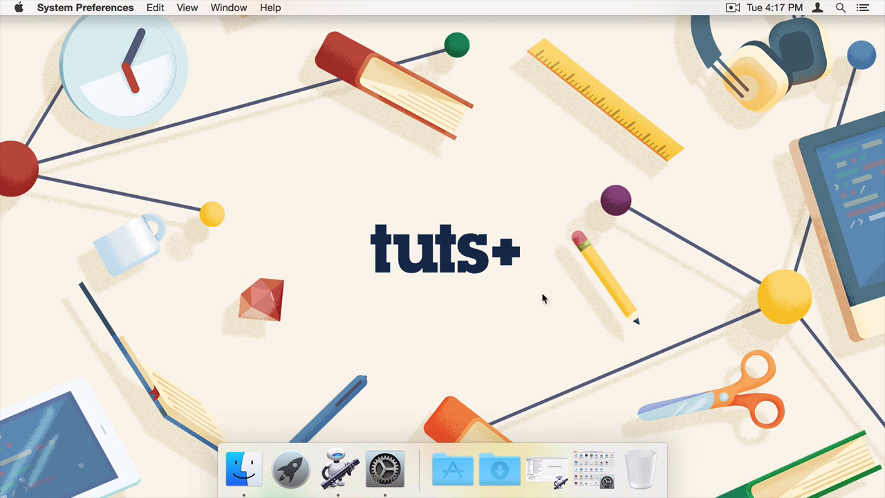
mouse_move(559, 480)
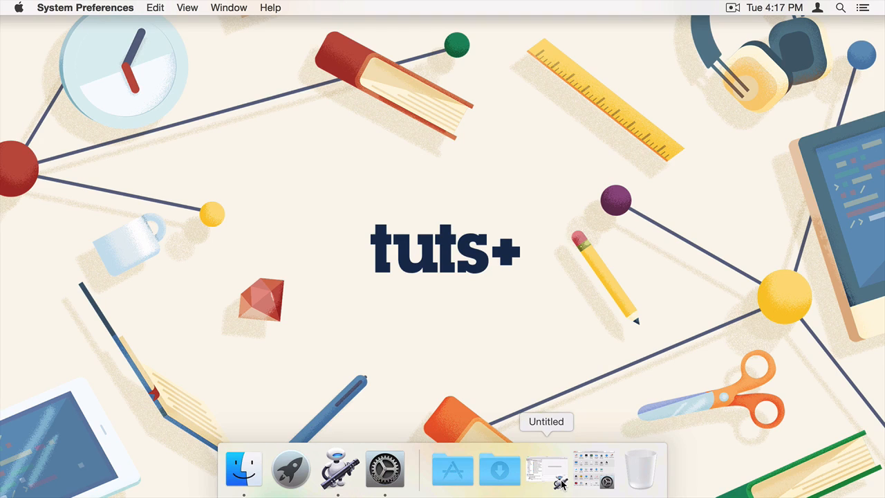
Bring back the Untitled Automator window and choose the Dictation Command template.
click(339, 469)
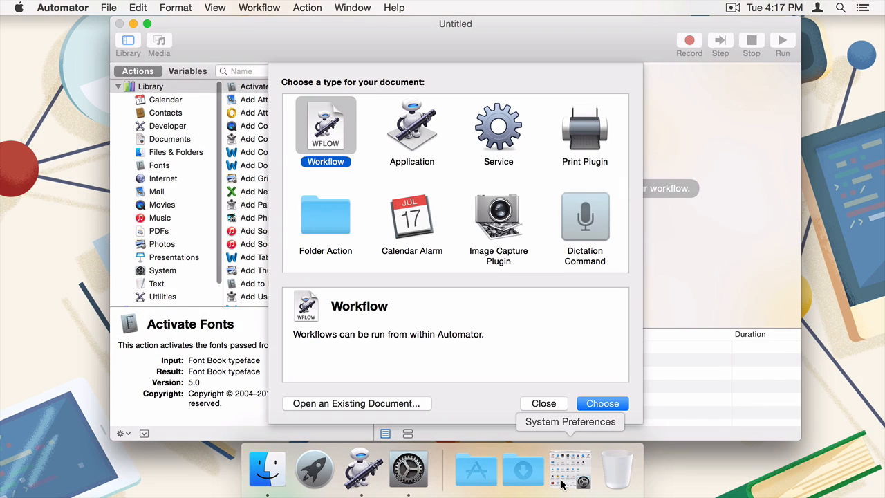
mouse_move(564, 379)
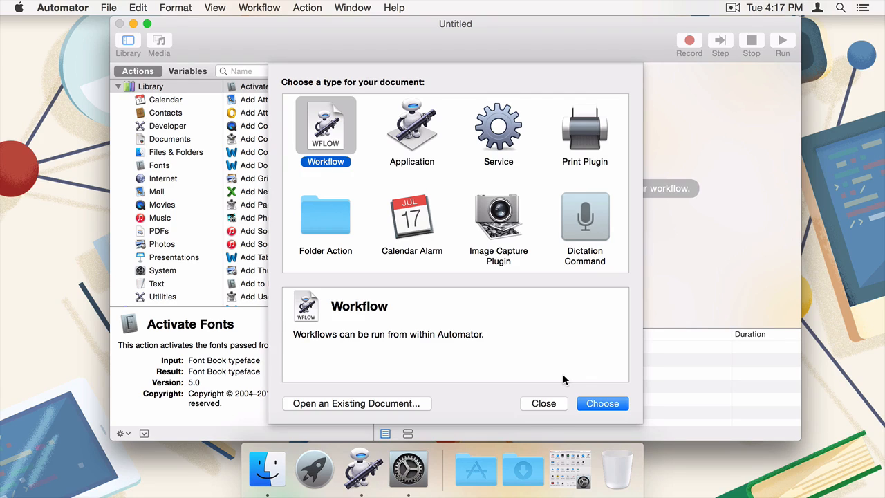
click(584, 215)
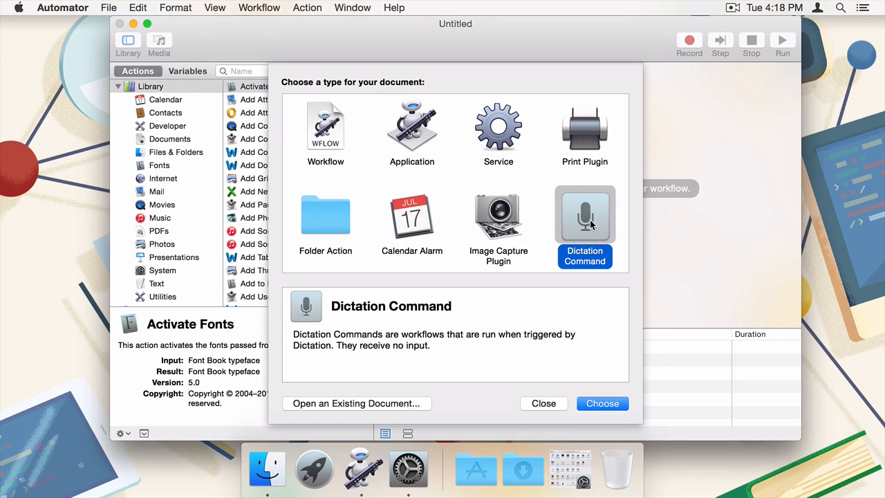
mouse_move(591, 332)
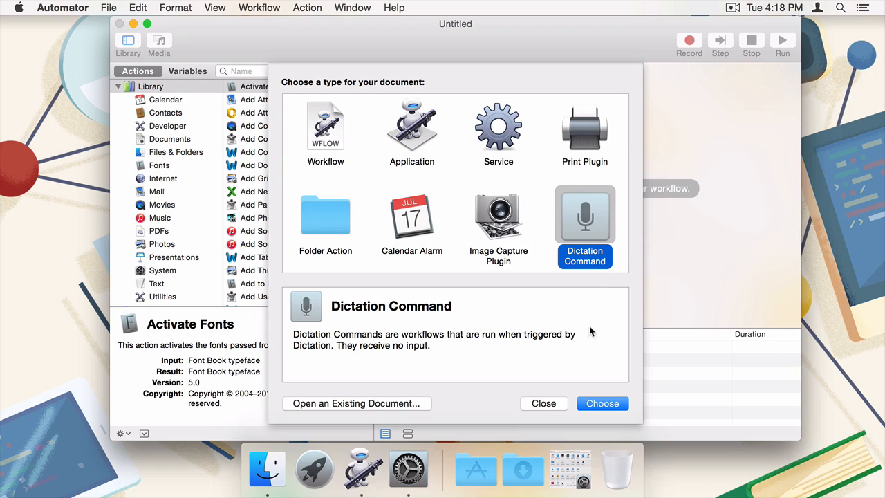
click(602, 403)
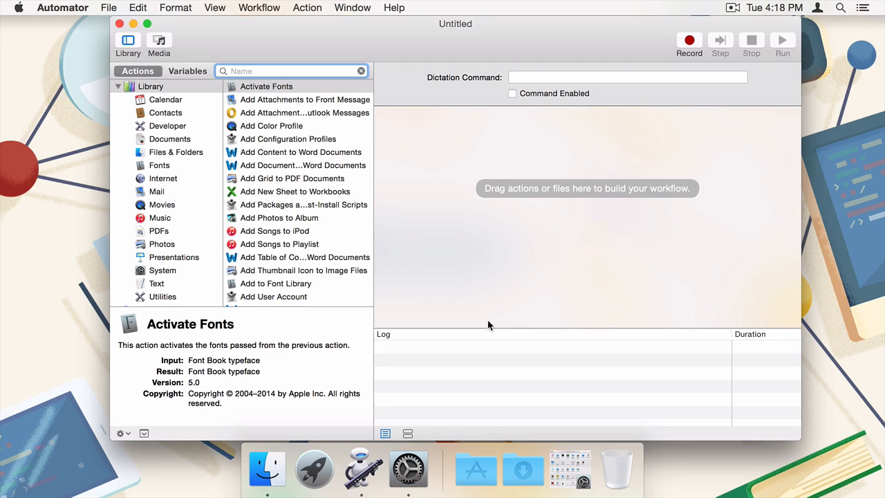
mouse_move(474, 297)
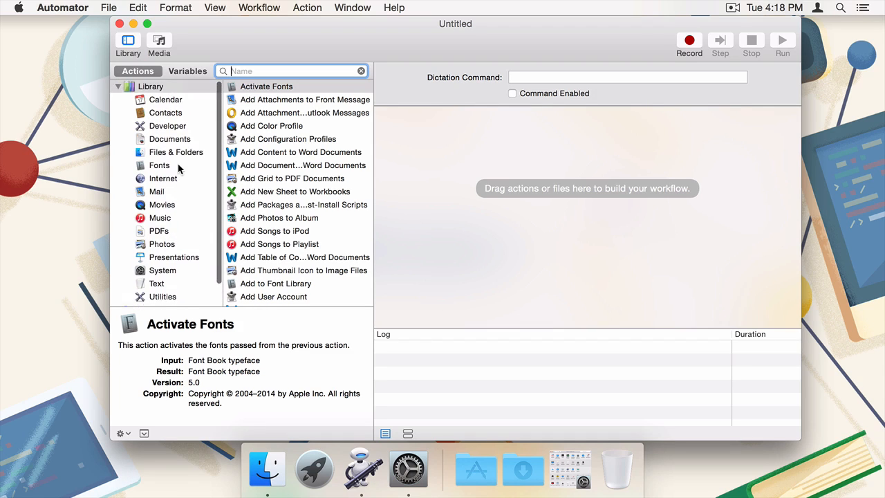
Scroll to the 'Ask for…' actions and drag Ask for Finder Items toward the workflow.
scroll(down, 3)
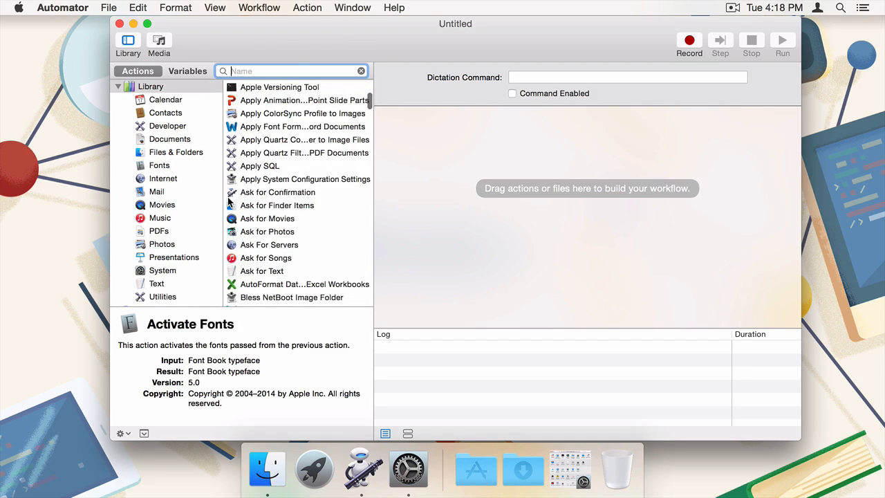
drag(276, 205, 433, 204)
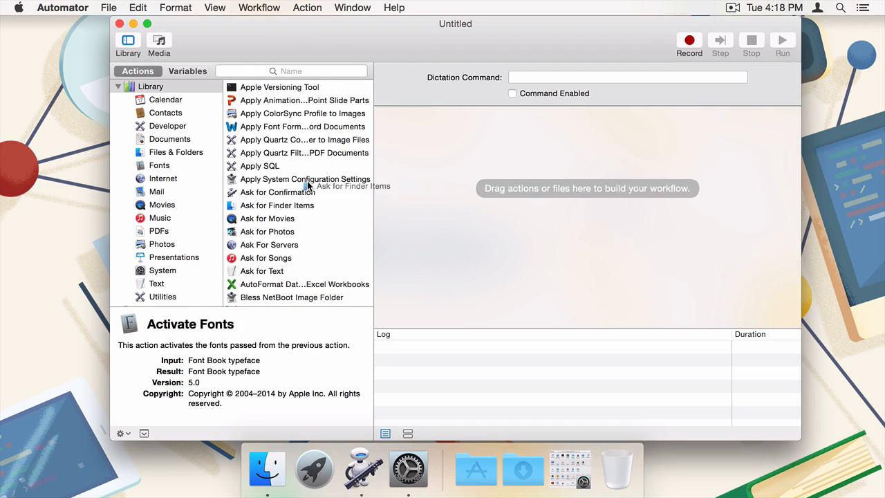
mouse_move(274, 209)
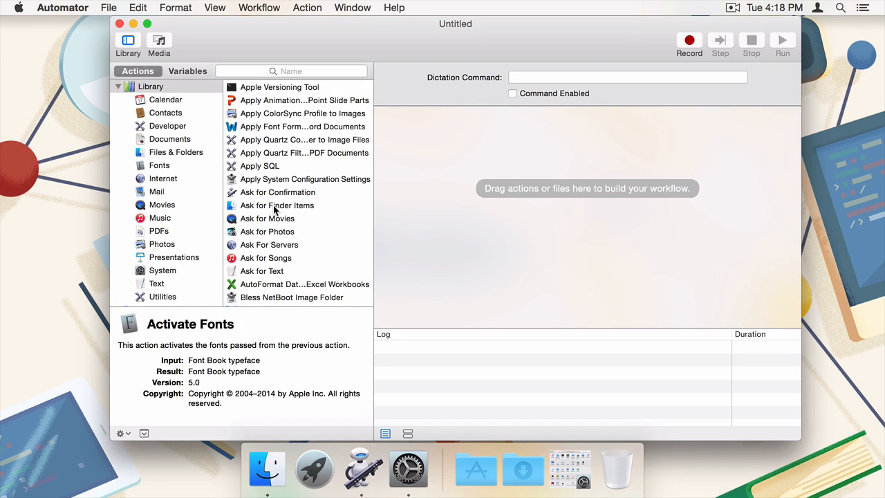
mouse_move(364, 154)
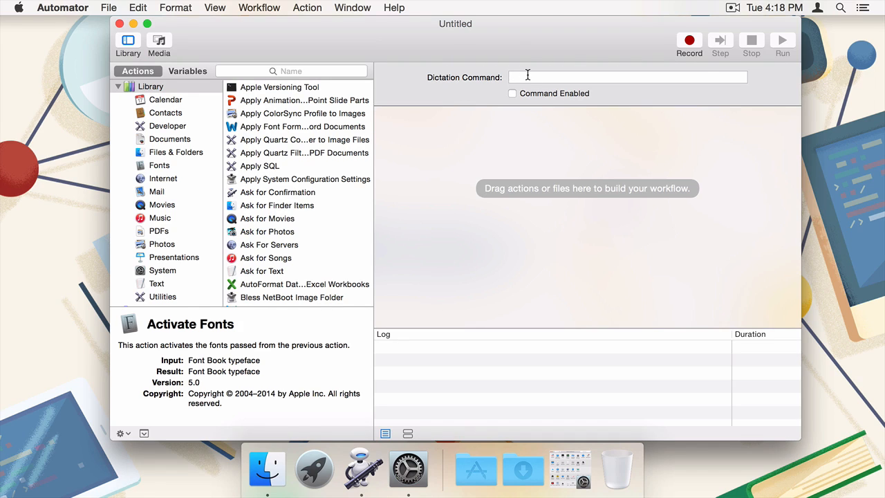
Name the dictation command 'Play my favorite Album' and tick Command Enabled.
click(627, 77)
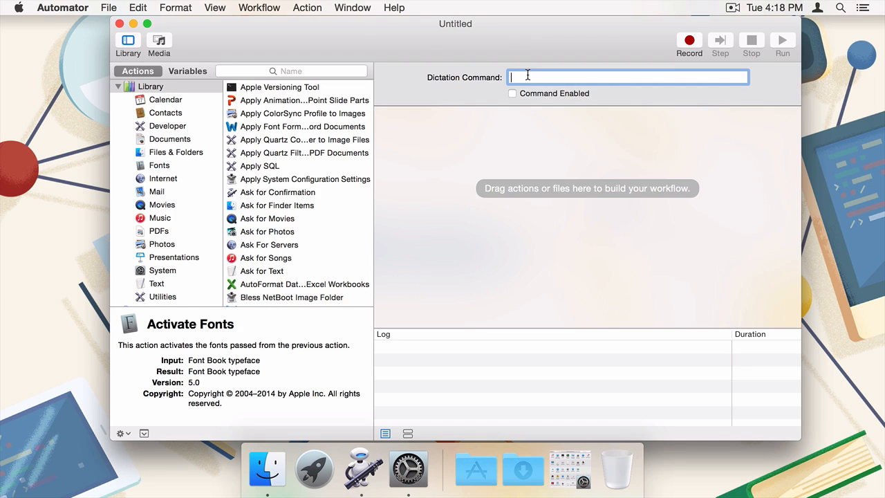
text(Play my fa)
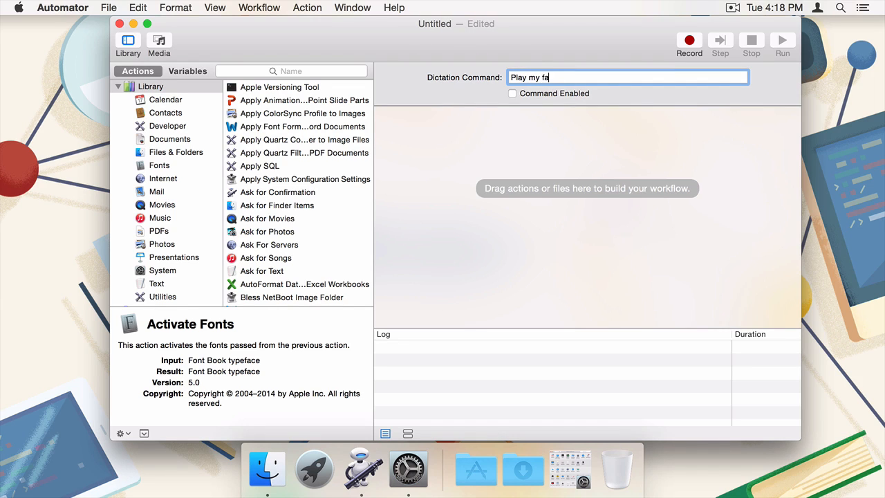
text(vorite A)
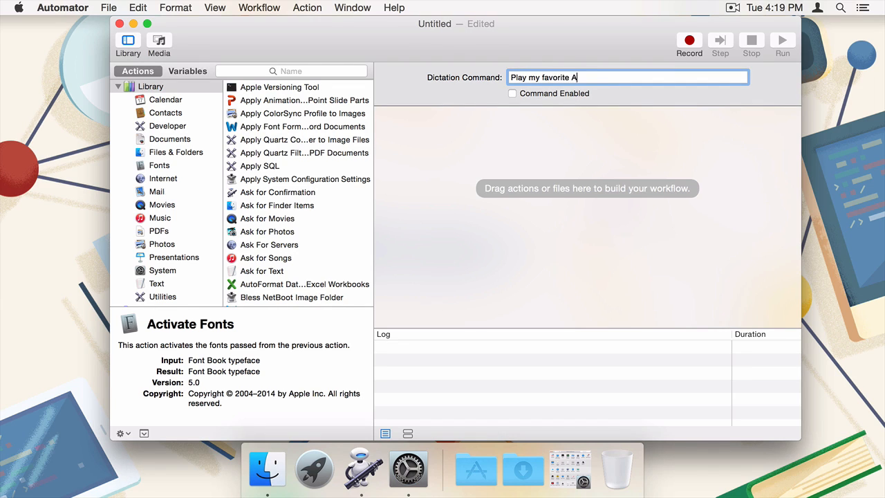
text(lbum)
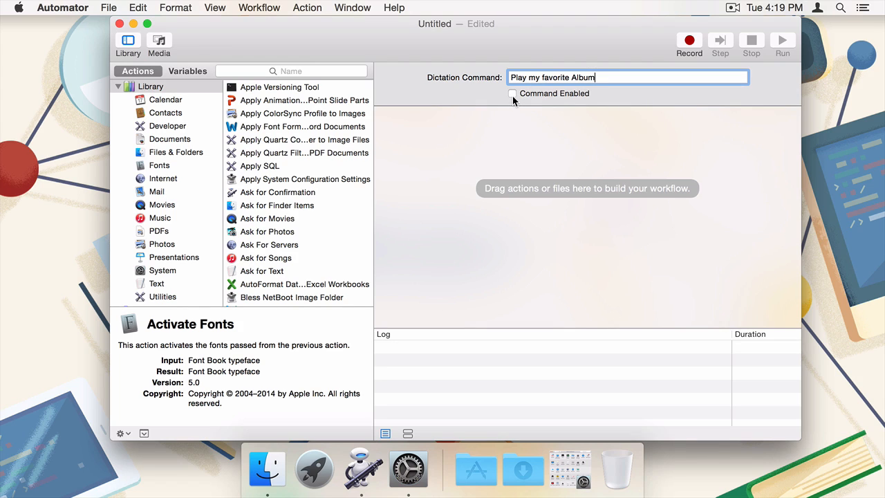
click(512, 94)
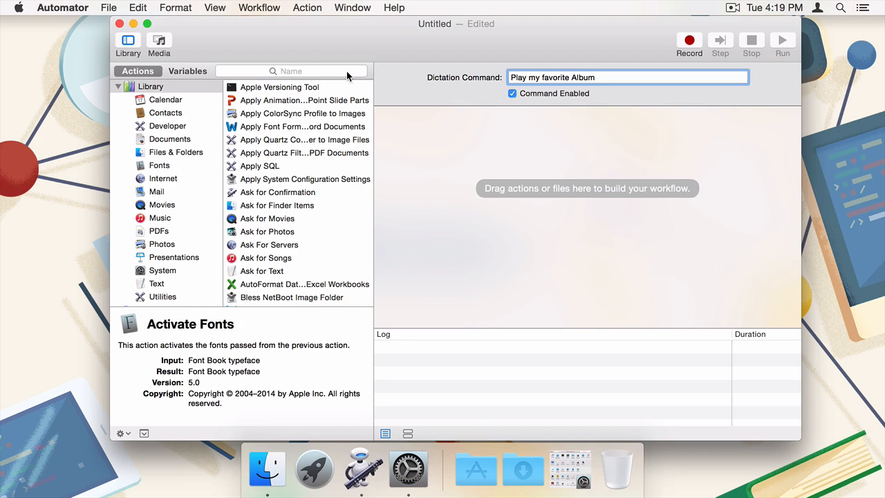
Search for and add the Get Specified Text and Speak Text actions.
text(a)
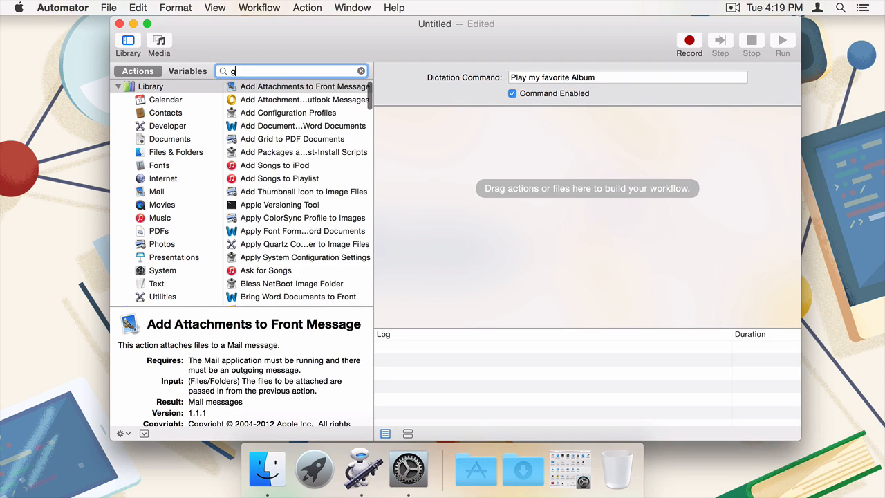
text(et)
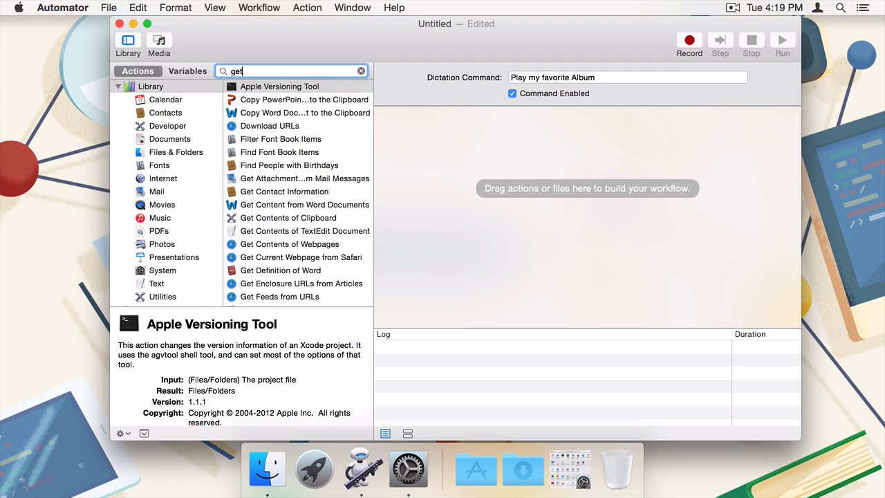
text(s)
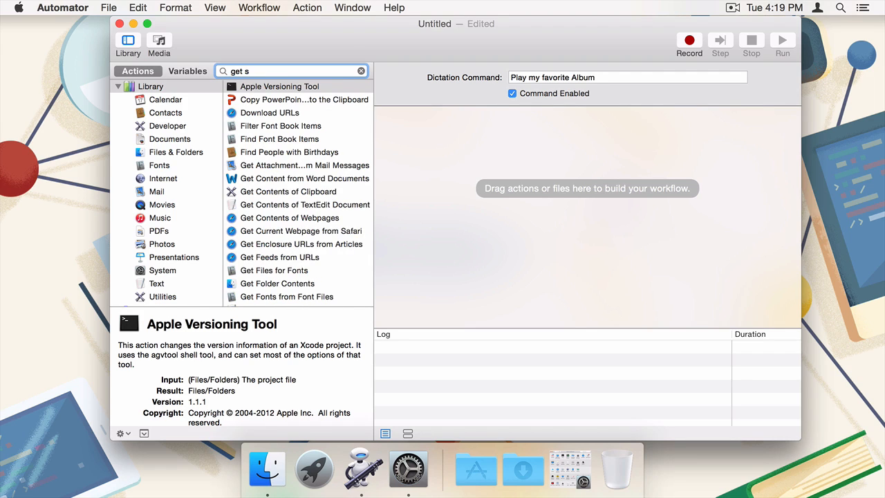
text(p)
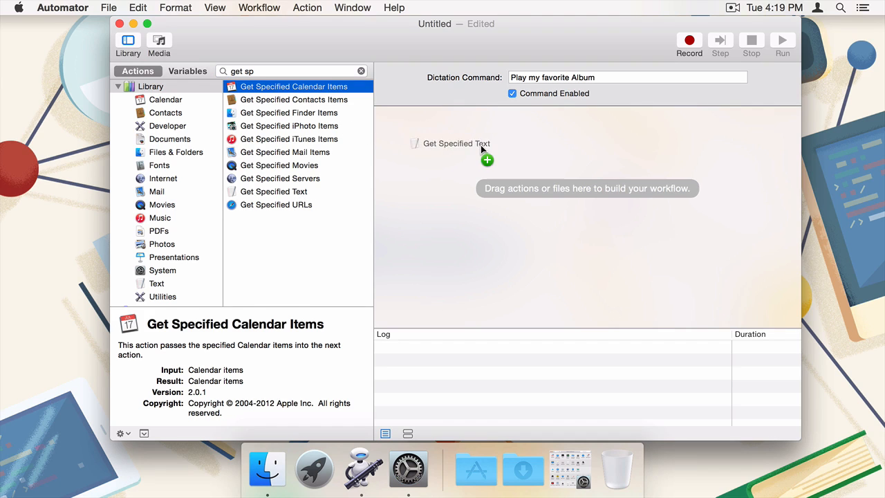
click(360, 71)
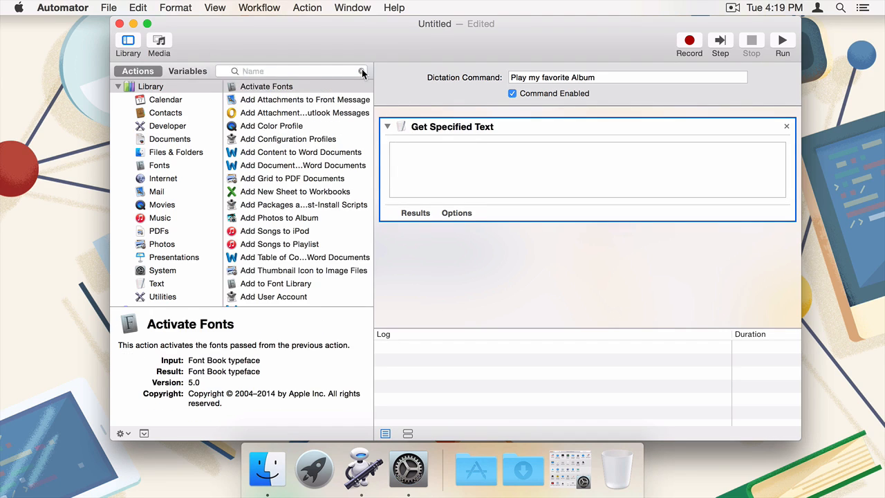
text(speak)
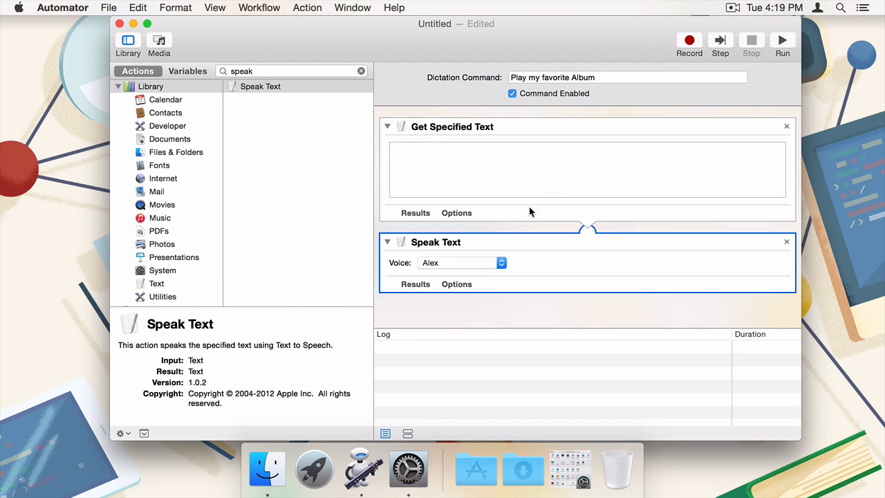
Enter the reply 'Okay Alex, Playing songs of Innocence.' and set the voice to Samantha.
text(O)
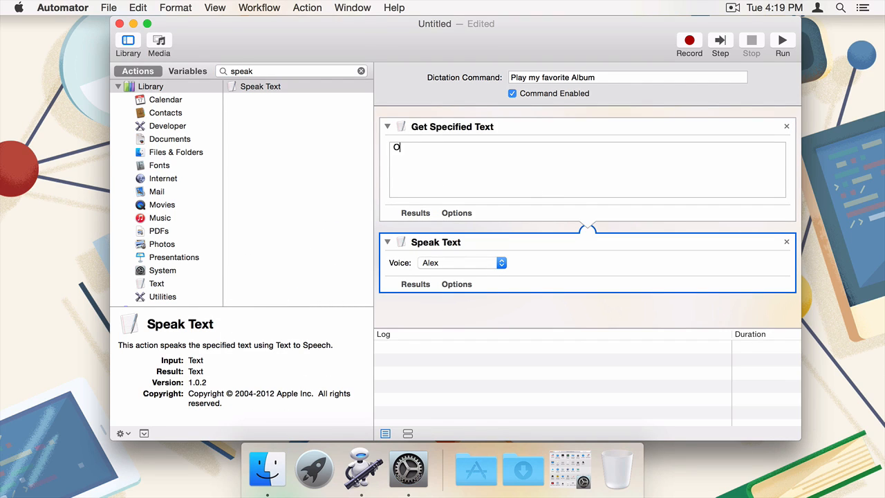
text(kay Alex,)
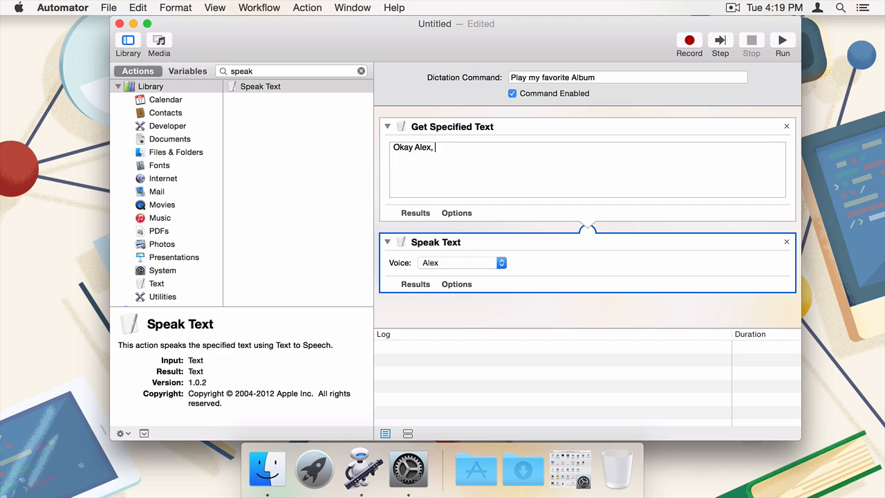
text(Playing songs)
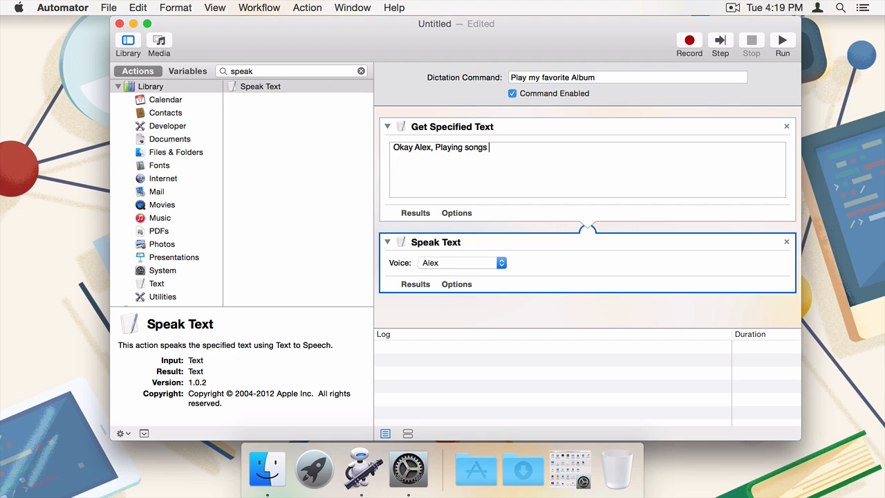
text(of Innocence)
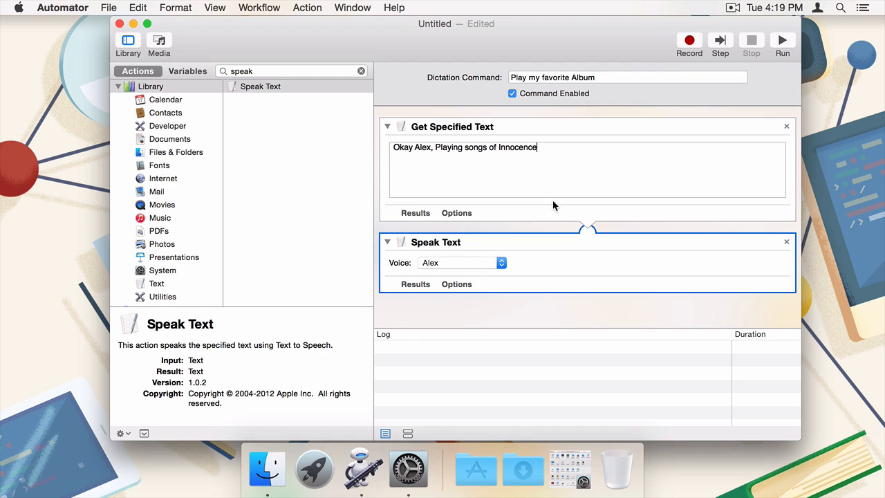
text(.)
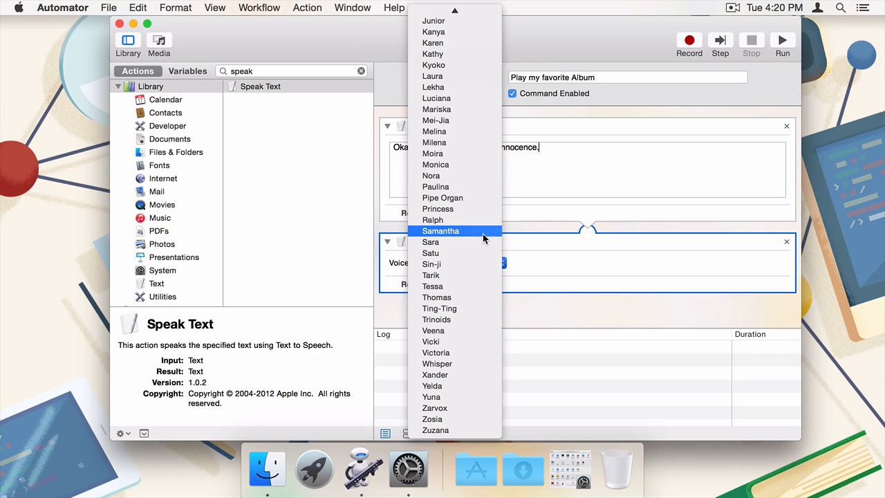
click(440, 230)
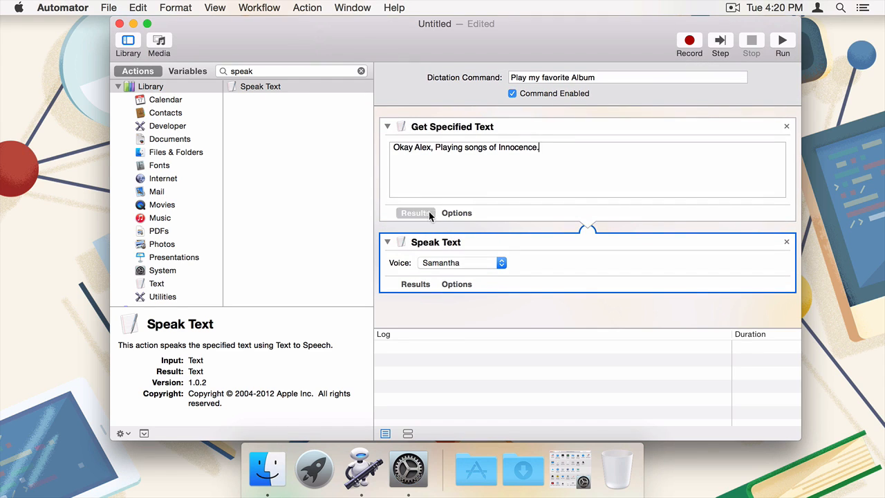
click(360, 70)
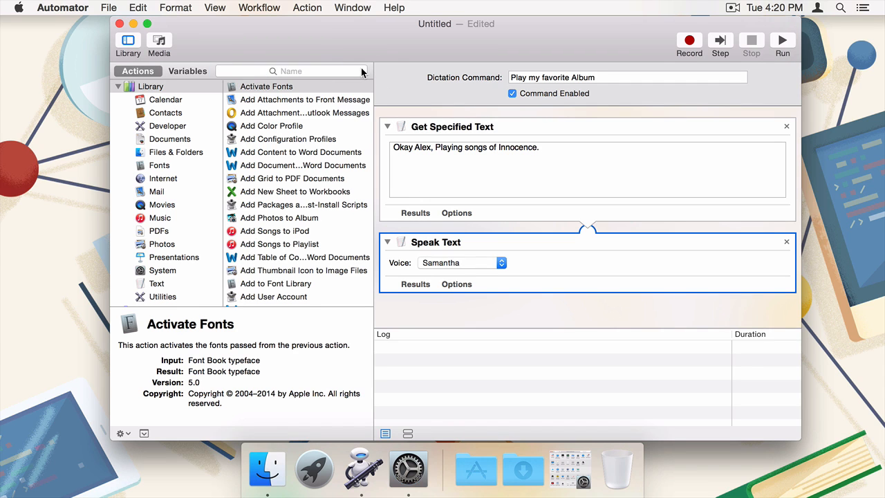
Add Get Specified iTunes Items holding the U2 songs, then pick Start iTunes Visuals.
click(290, 70)
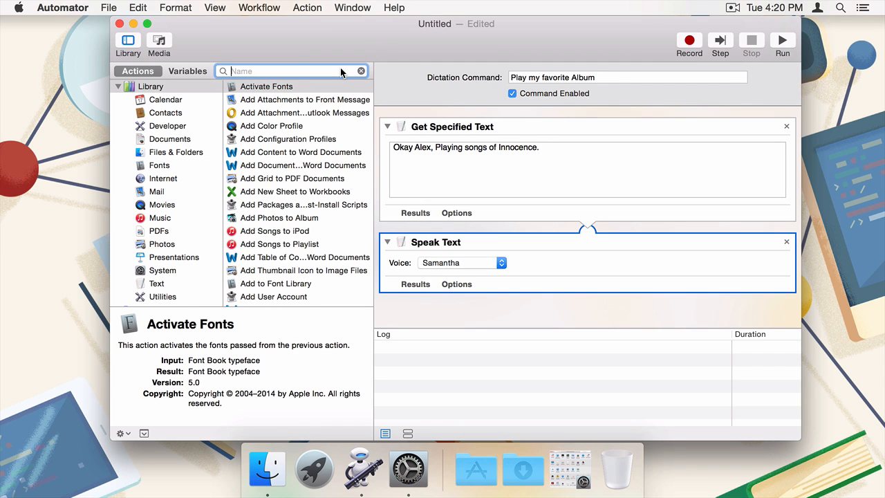
text(get sp)
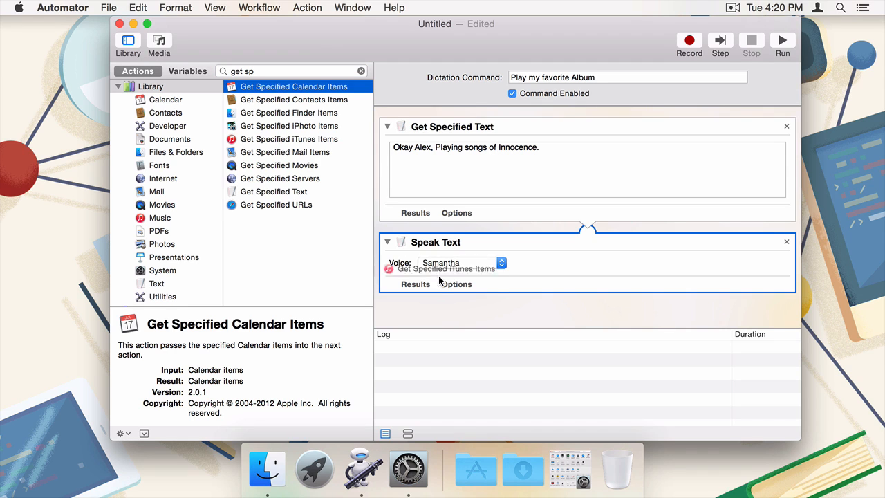
key(backspace)
text(star)
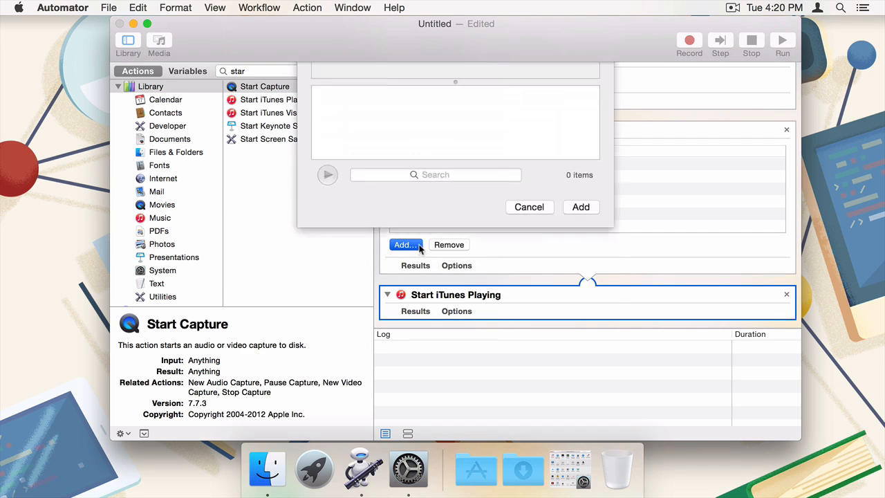
click(405, 244)
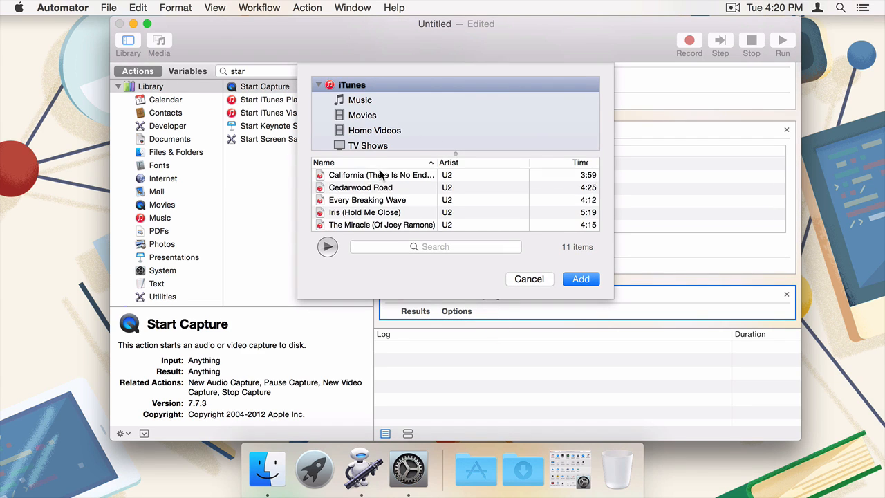
click(581, 278)
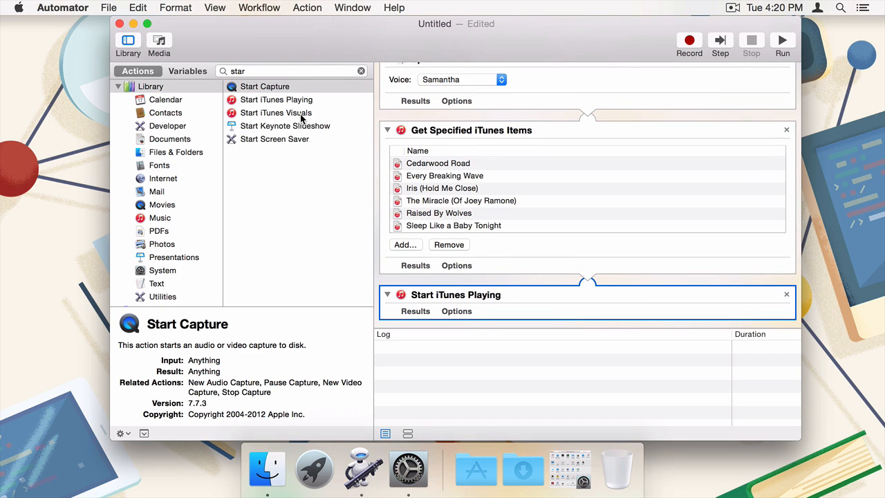
click(264, 86)
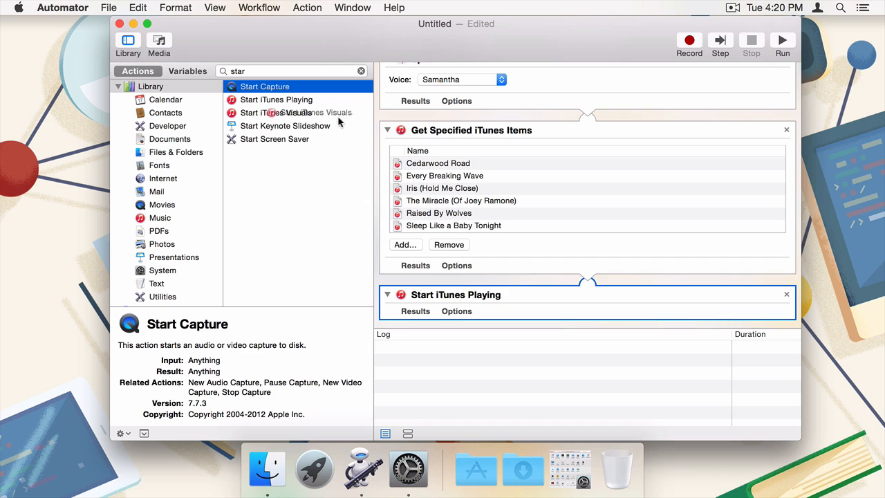
Insert Start iTunes Visuals before playback, save the command as 'Album', and test-run it.
drag(296, 112, 446, 323)
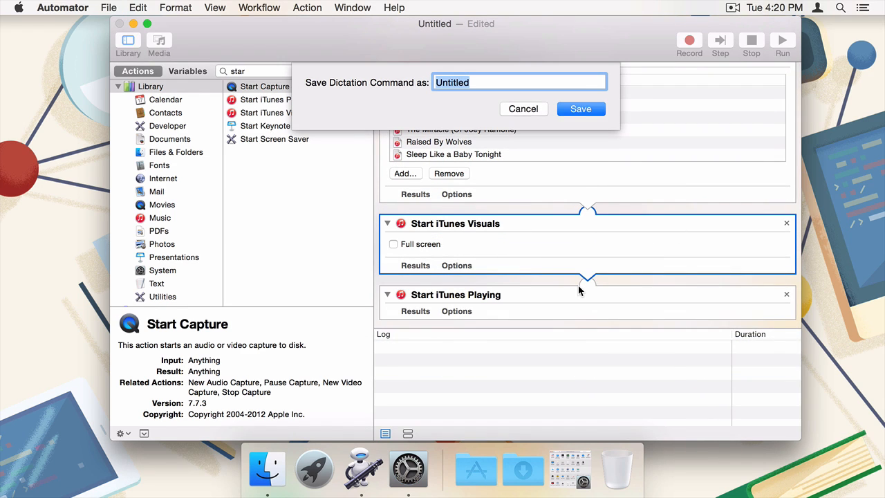
text(A)
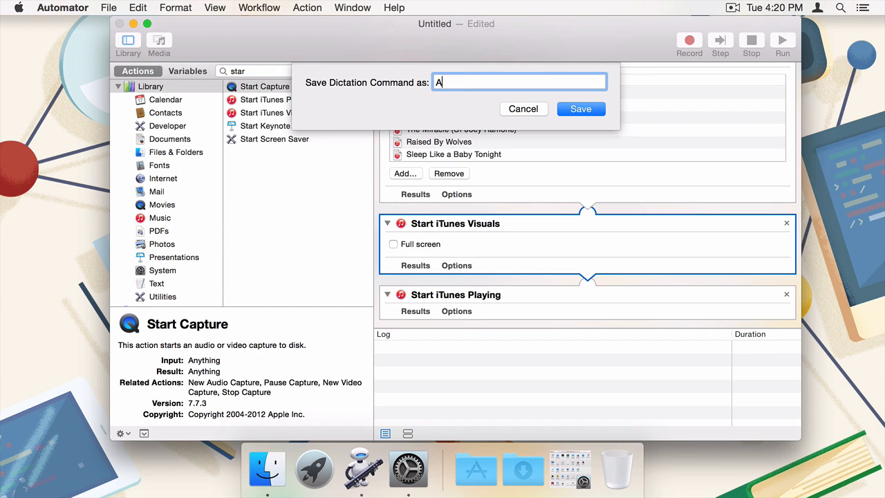
click(579, 108)
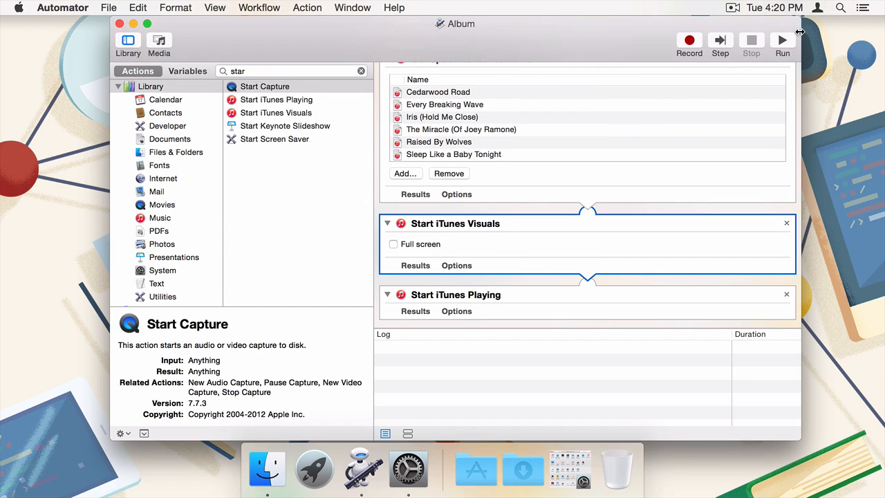
click(781, 40)
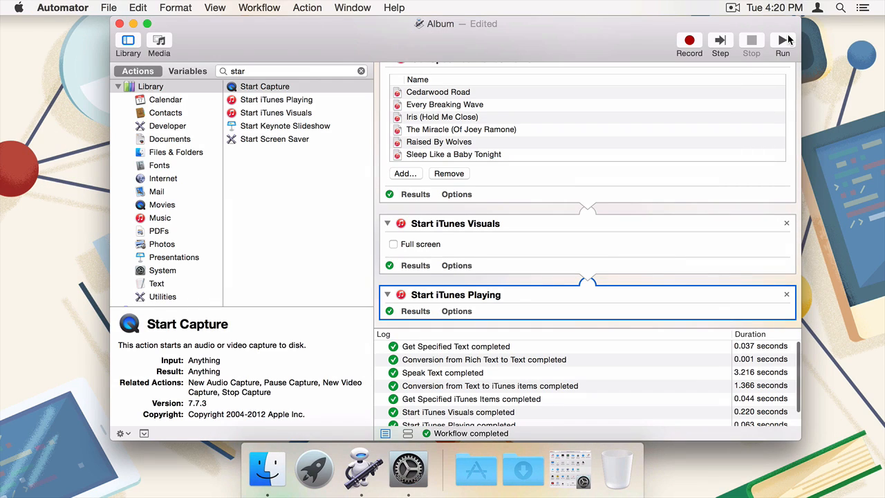
mouse_move(782, 39)
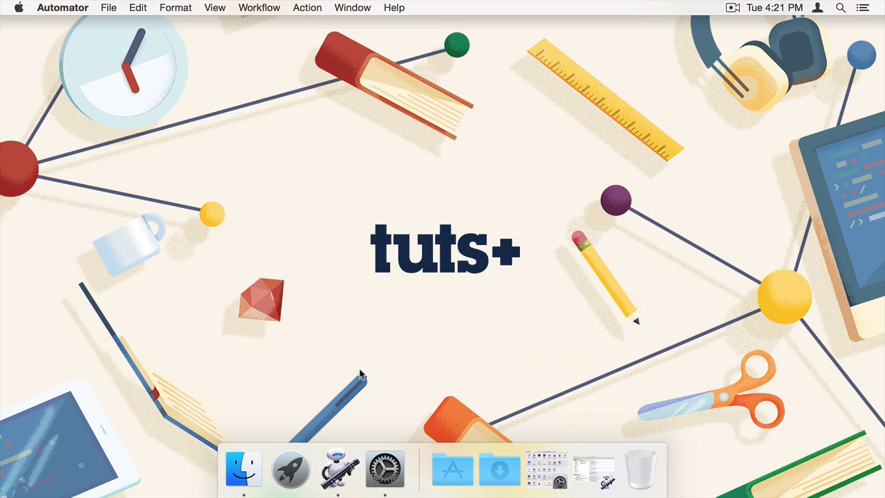
Reopen System Preferences and go to the Dictation pane under Accessibility.
click(384, 469)
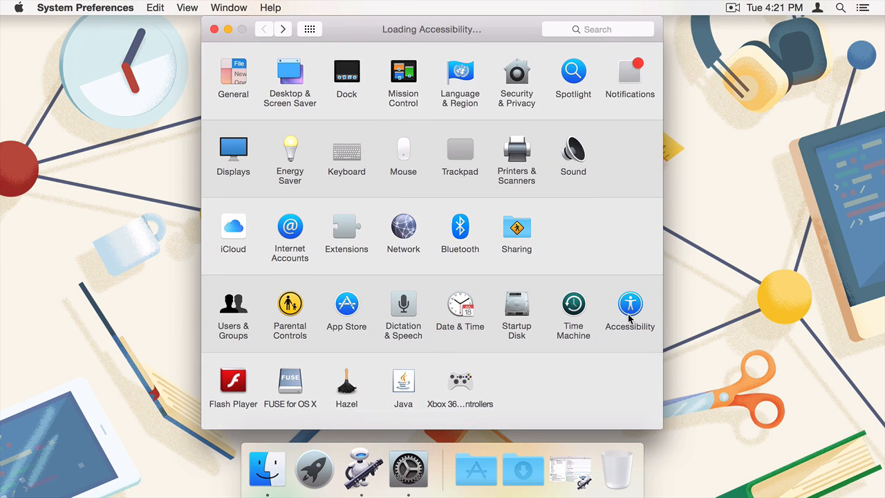
click(630, 303)
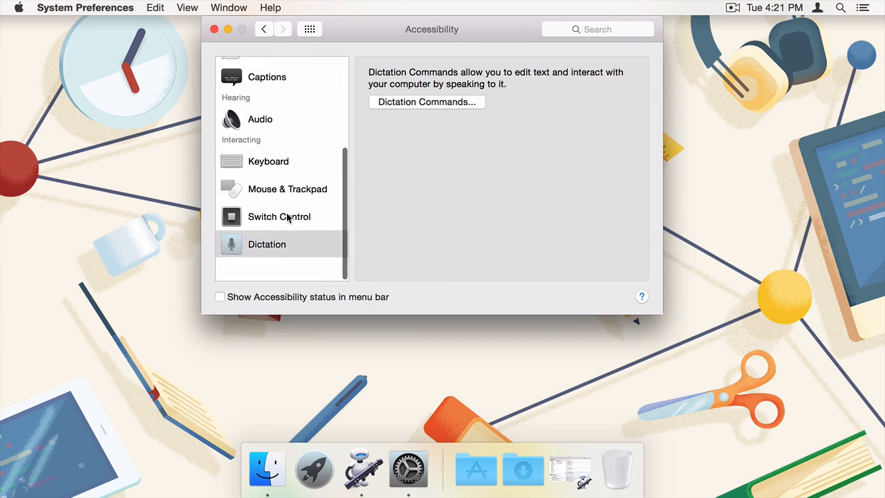
click(267, 243)
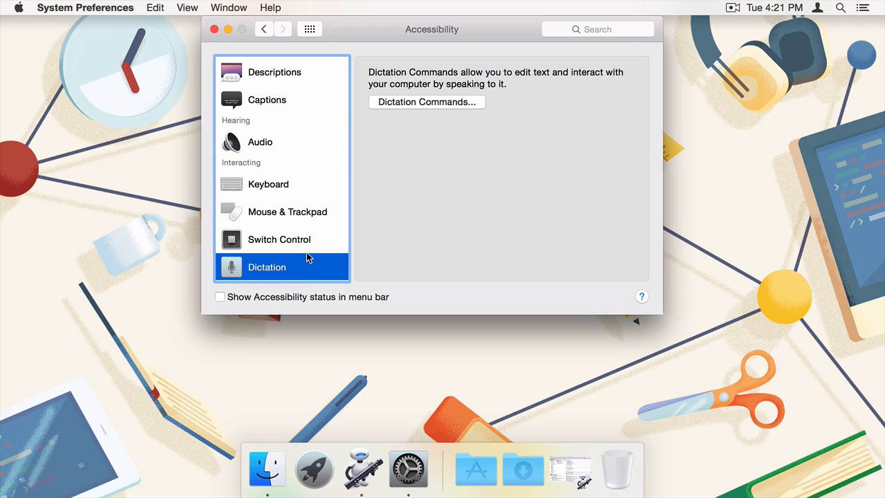
mouse_move(307, 275)
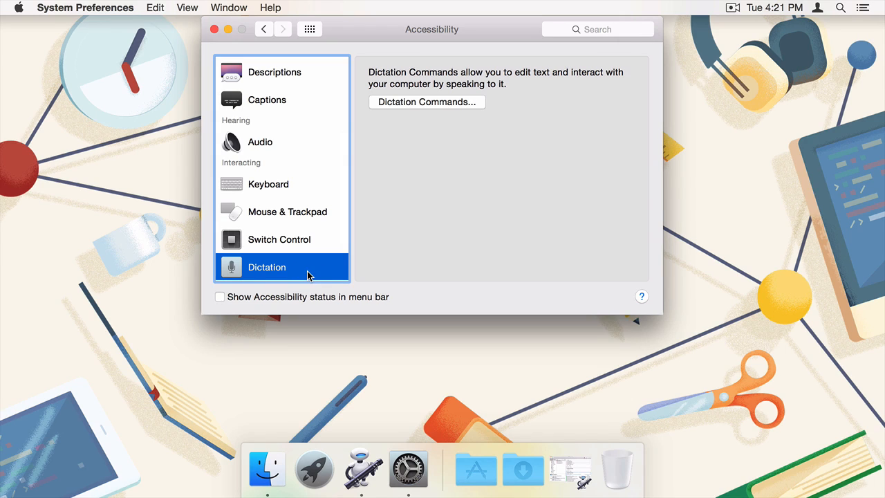
mouse_move(406, 153)
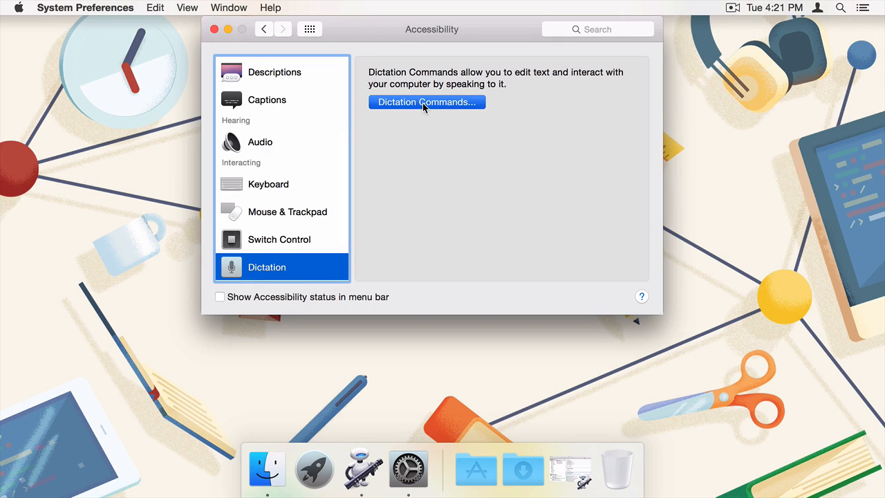
Turn on Enable advanced commands, check 'Play my favorite Album' is listed, and close the list.
click(426, 102)
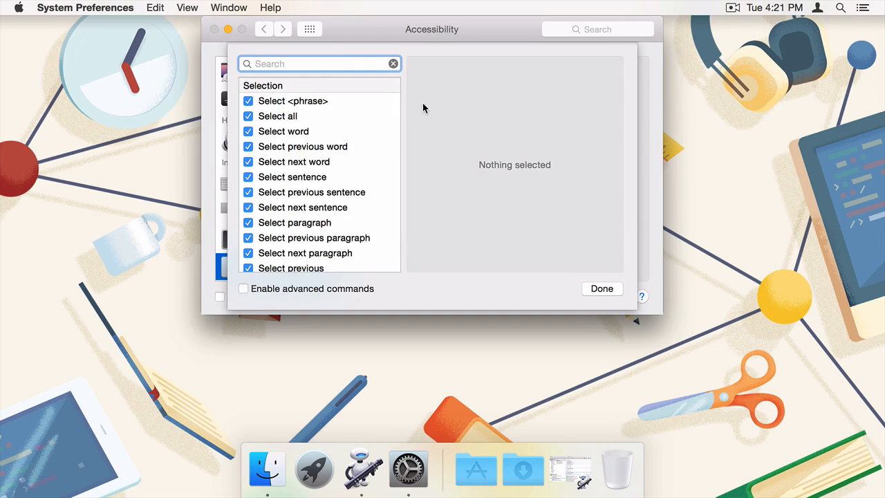
scroll(up, 3)
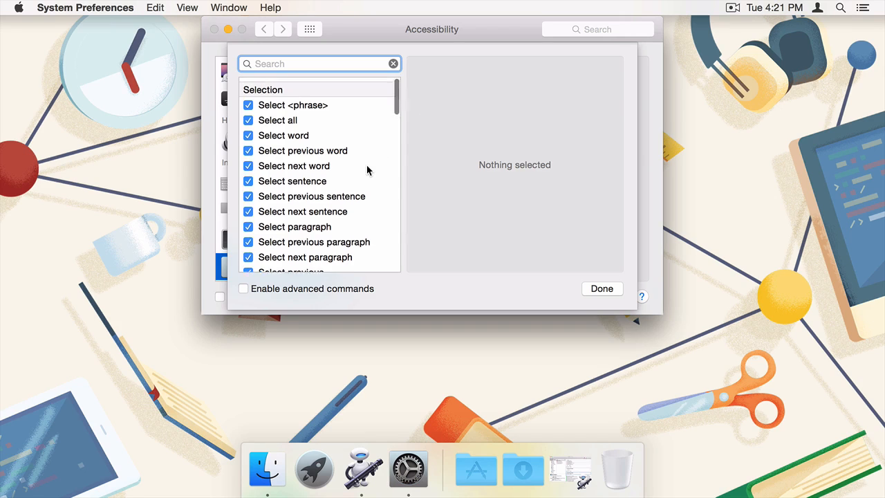
scroll(down, 3)
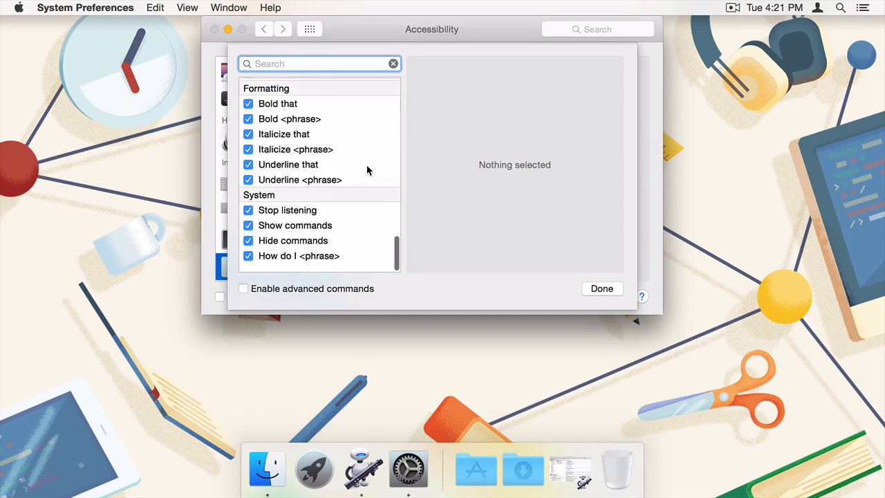
scroll(up, 3)
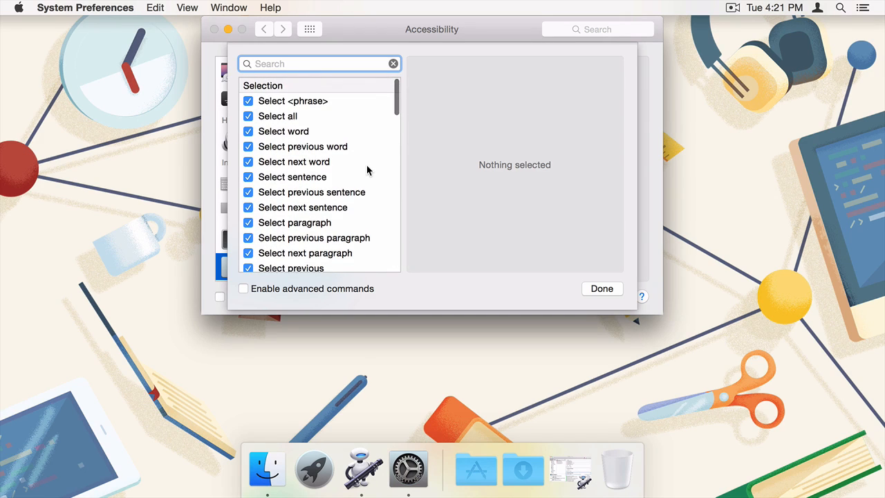
mouse_move(361, 189)
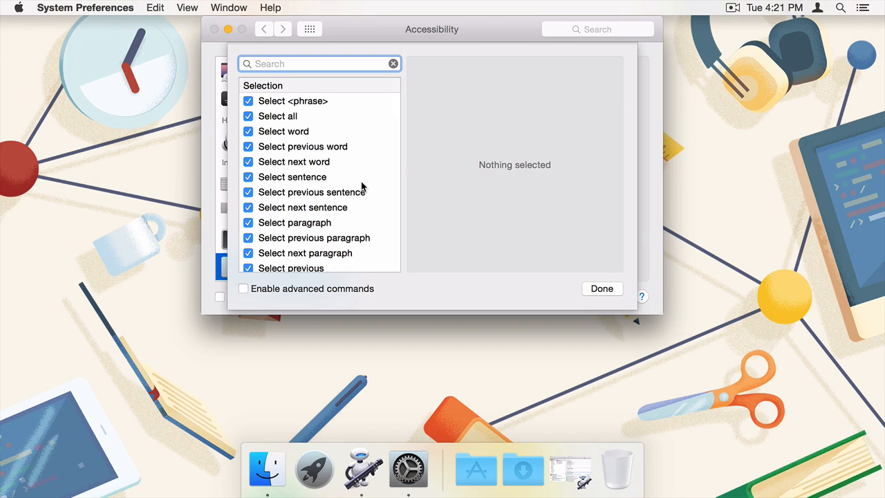
mouse_move(349, 296)
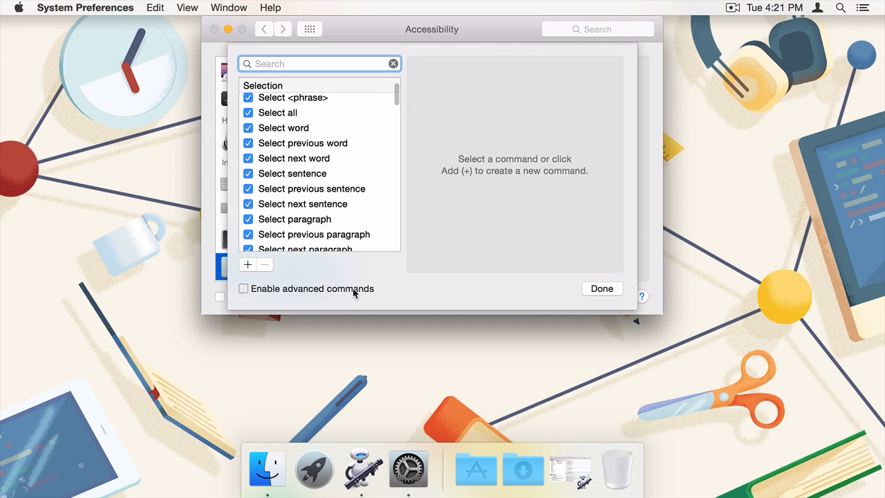
click(243, 289)
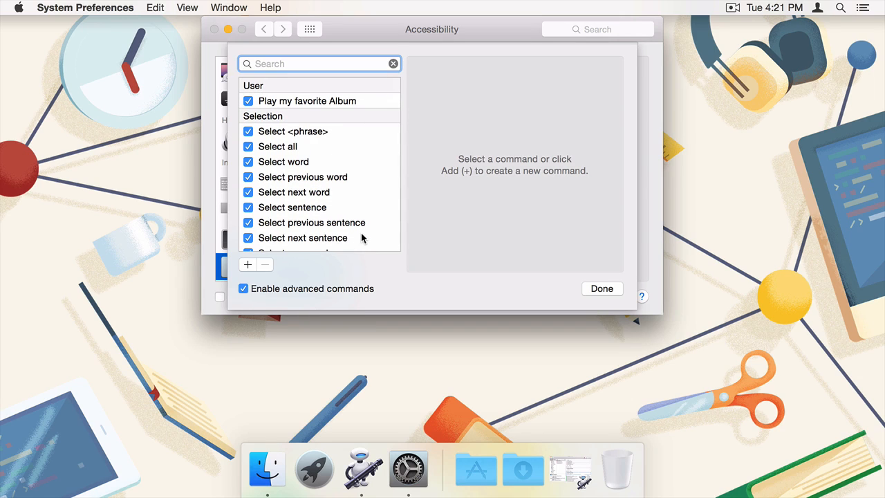
mouse_move(578, 242)
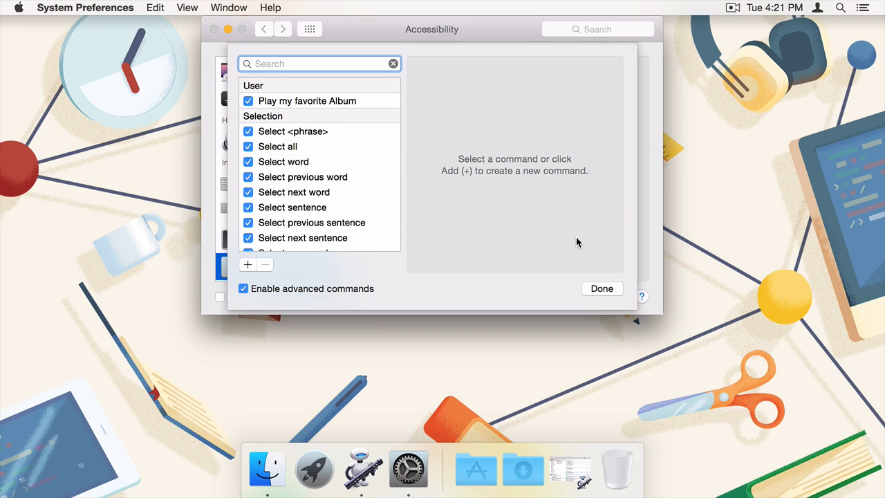
scroll(down, 3)
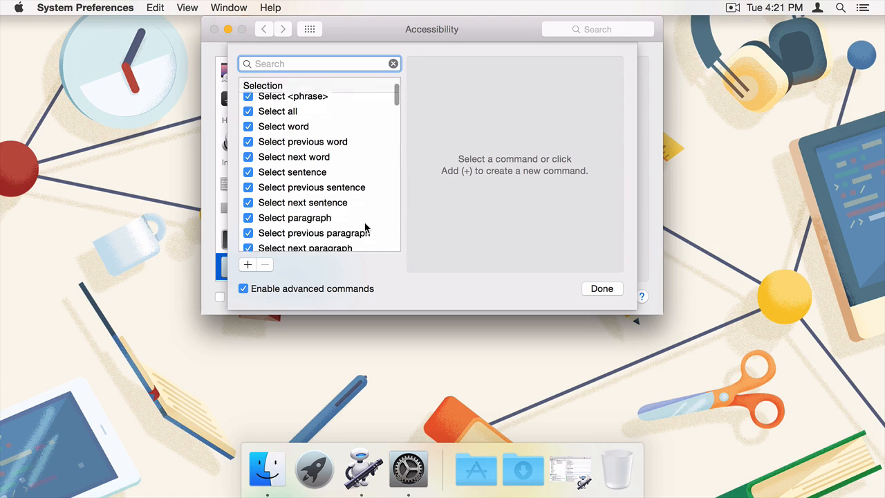
scroll(down, 3)
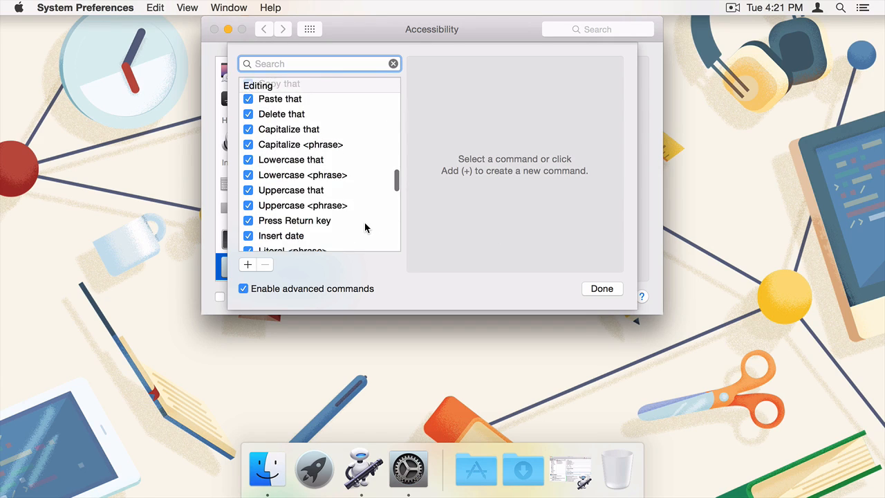
scroll(down, 3)
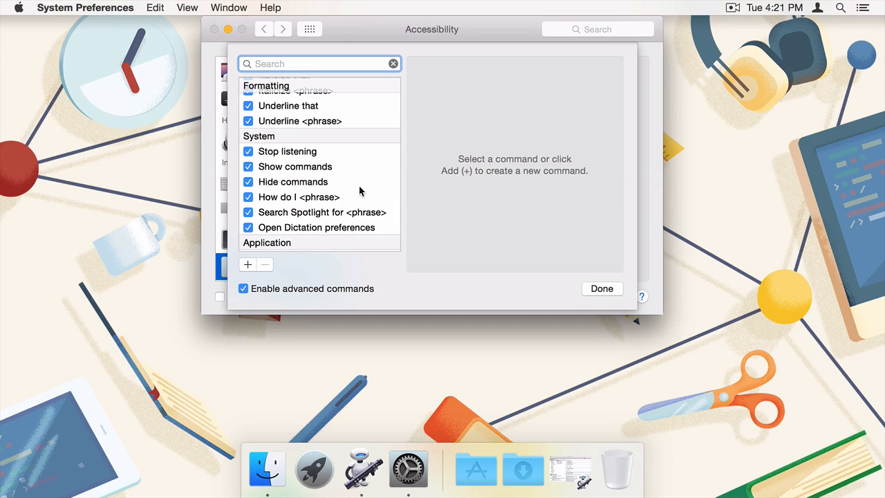
mouse_move(334, 215)
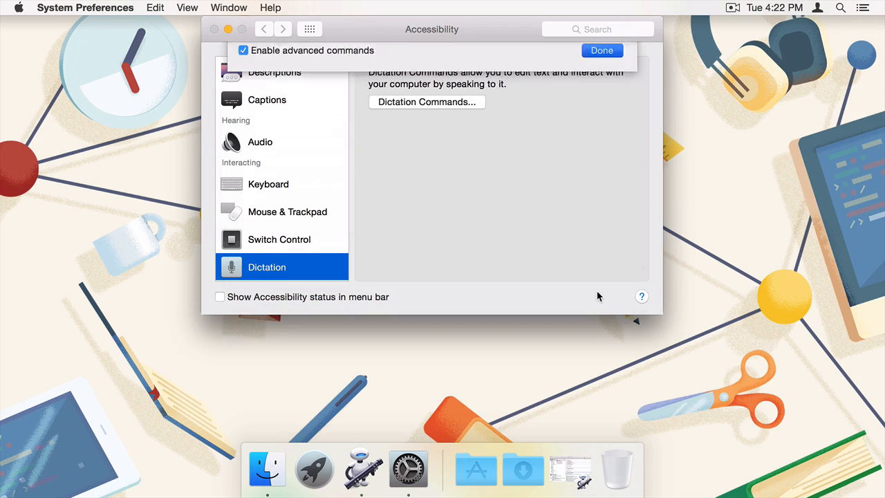
click(601, 50)
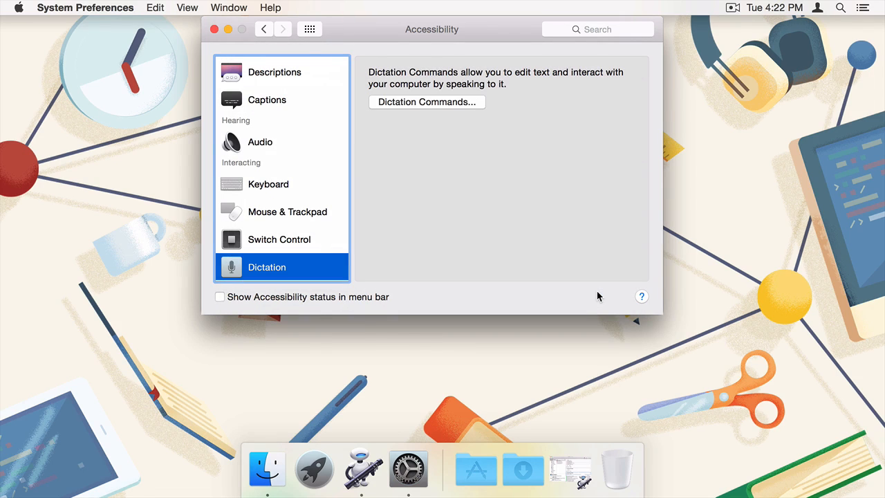
Quit System Preferences and speak the Album dictation command so iTunes plays U2 with Visuals.
click(215, 29)
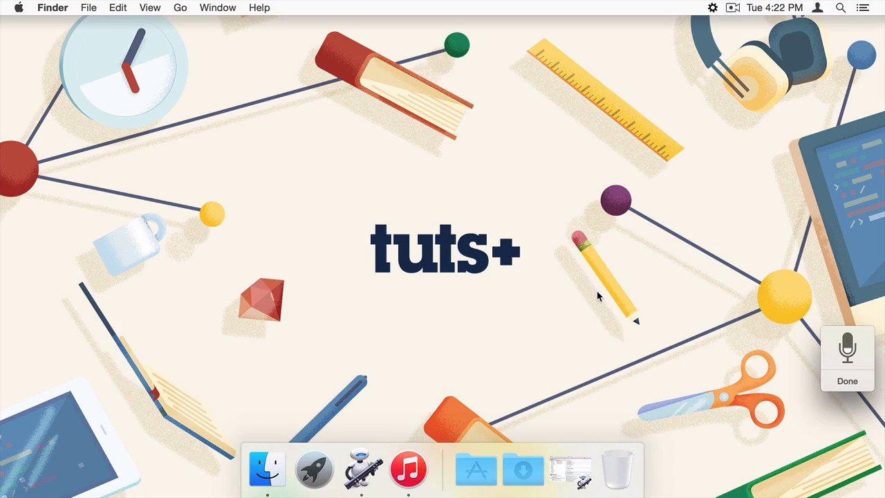
click(408, 468)
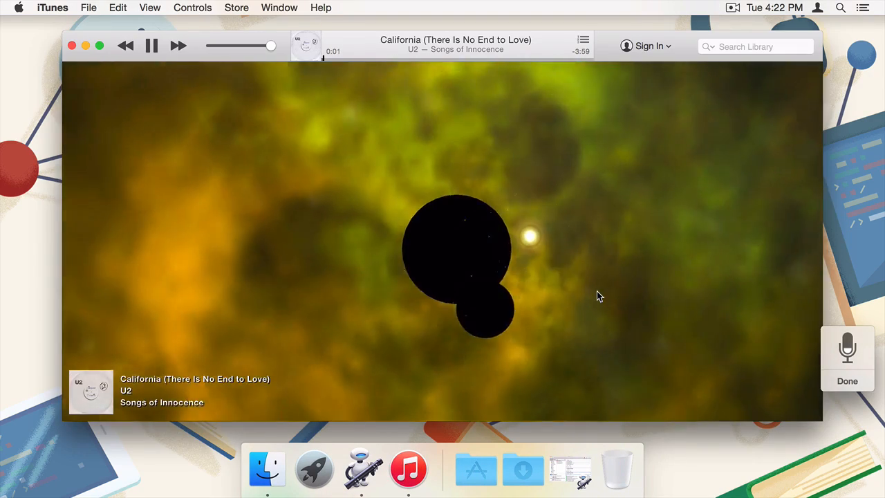